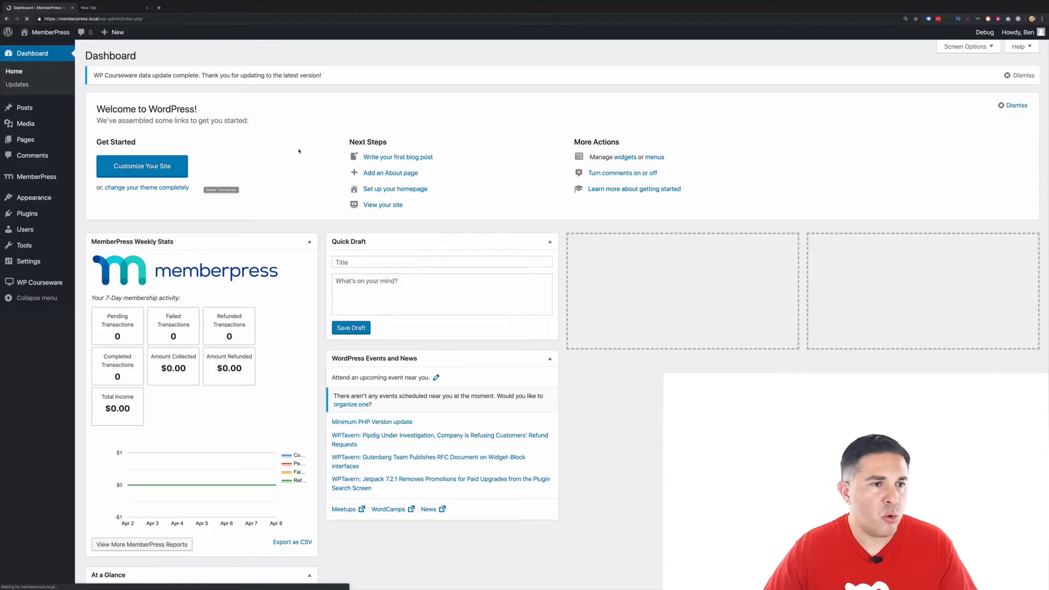
mouse_move(34, 163)
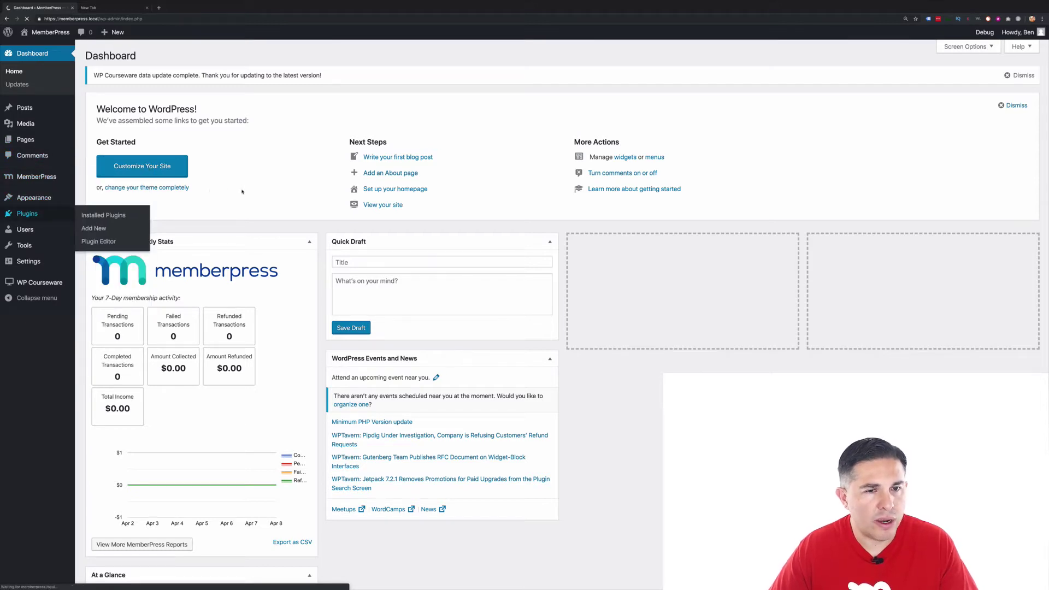
Show the installed plugins list with MemberPress, WP Courseware and its MemberPress add-on
left_click(103, 215)
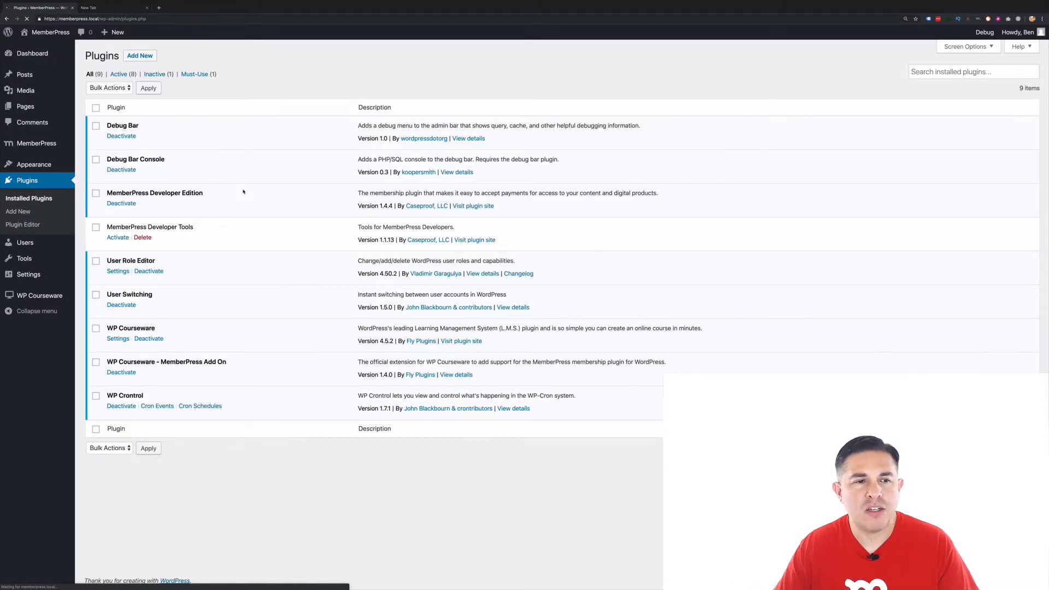
mouse_move(300, 227)
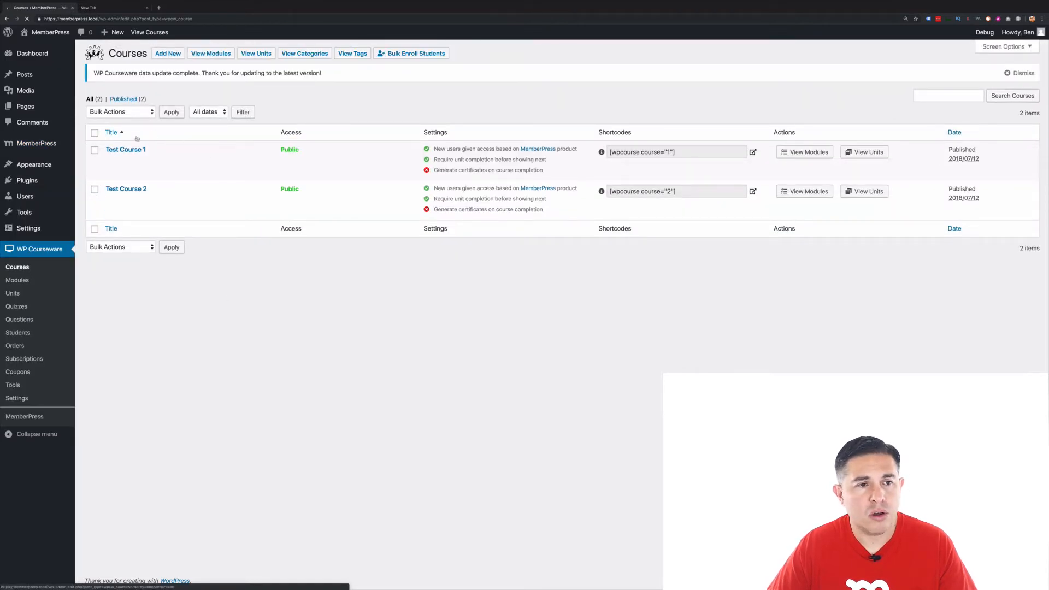
mouse_move(125, 189)
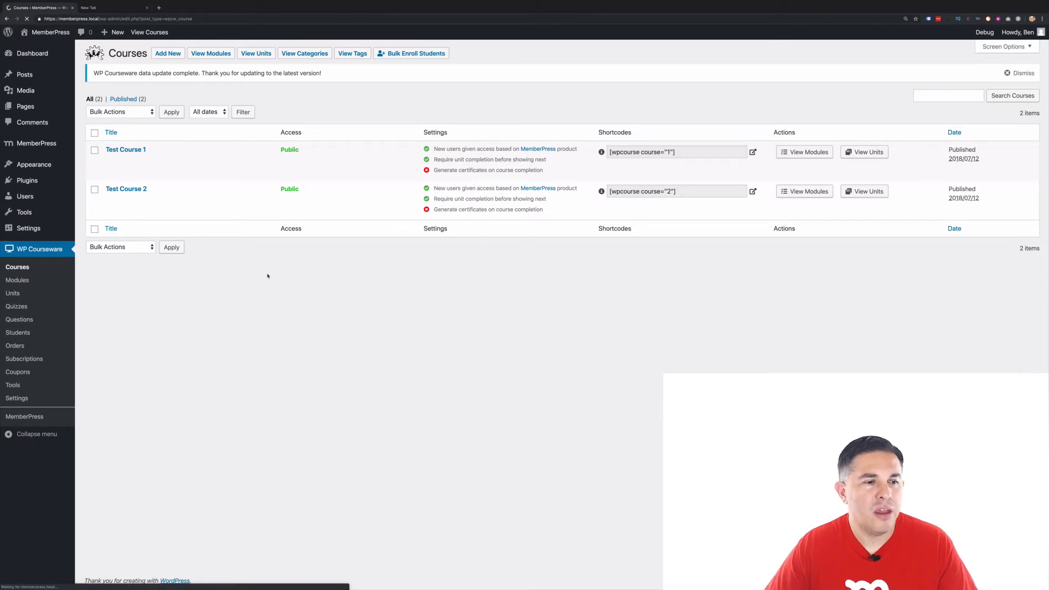
mouse_move(132, 409)
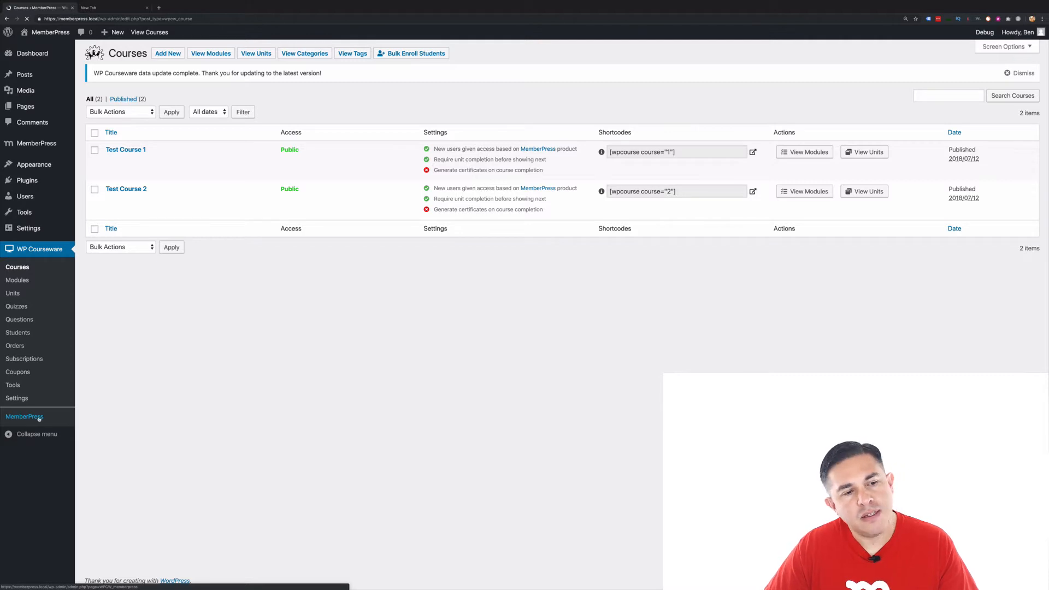
Show the WP Courseware MemberPress course access summary listing Product A
left_click(24, 416)
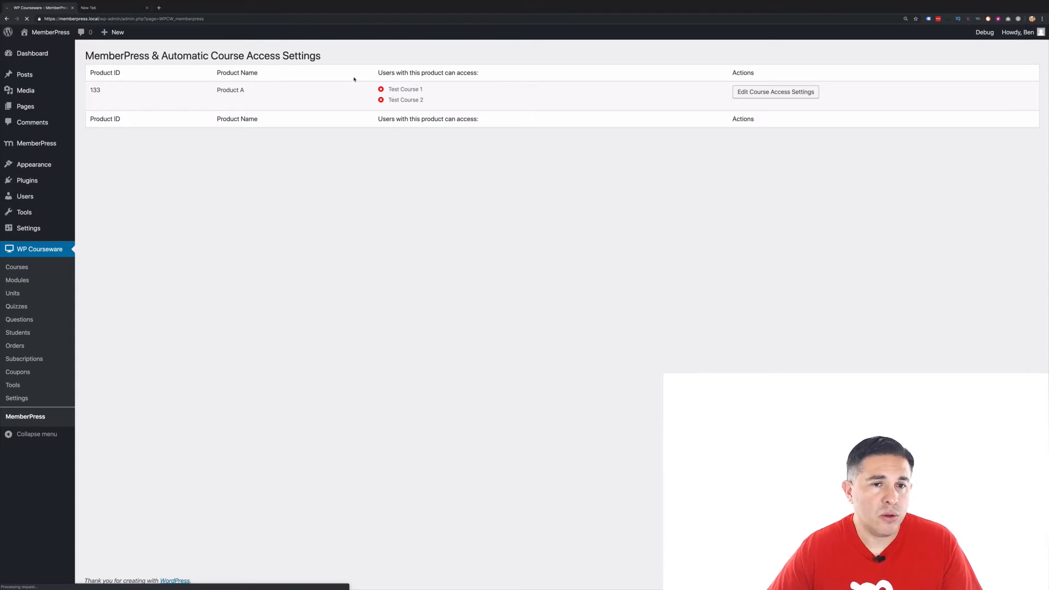
mouse_move(407, 106)
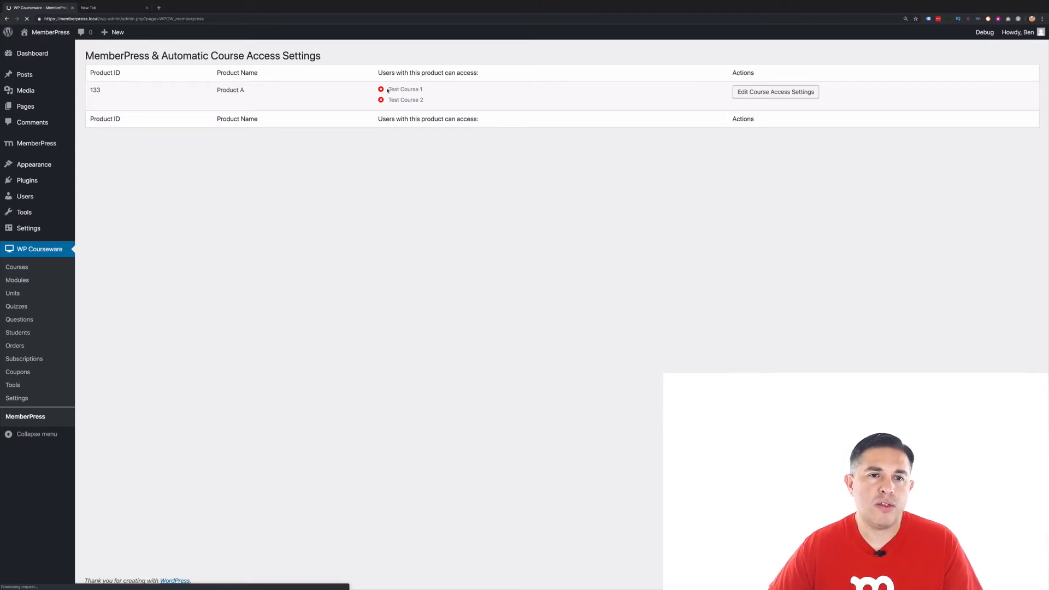
mouse_move(472, 105)
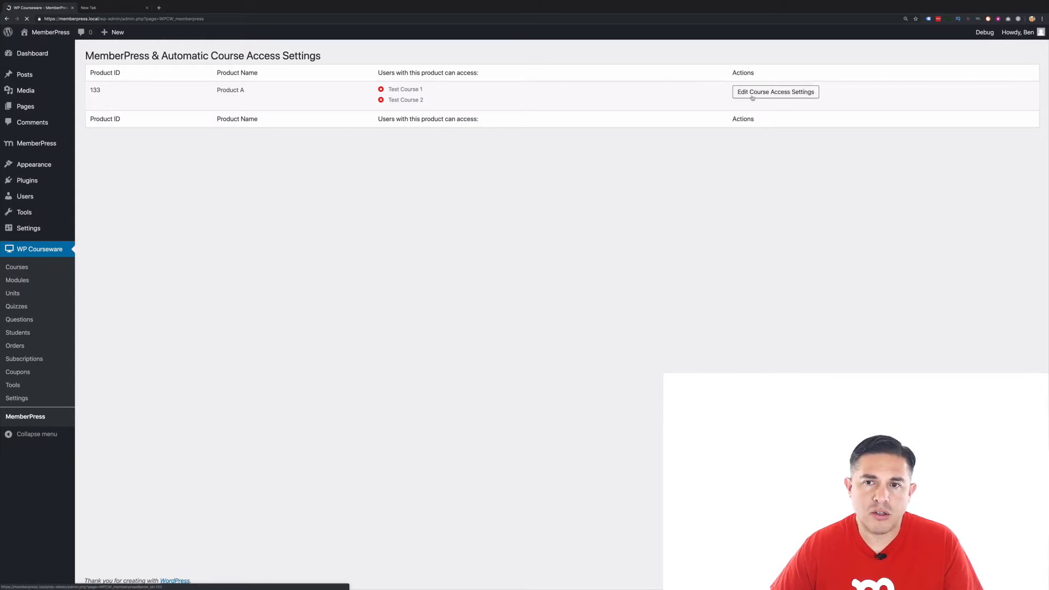
Grant Product A access to Test Course 1 and save its course access settings
left_click(776, 92)
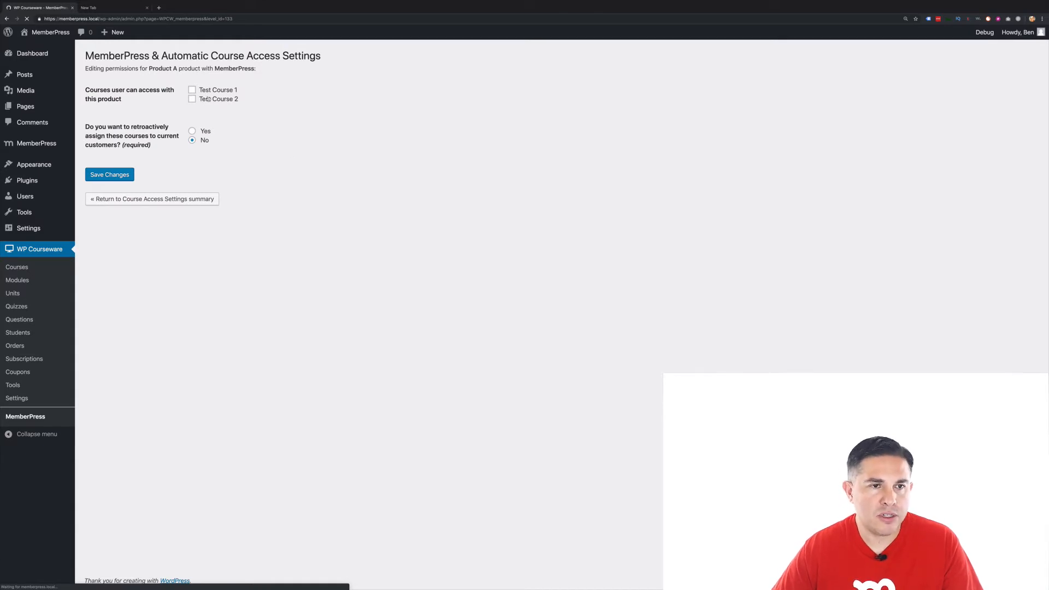
left_click(192, 90)
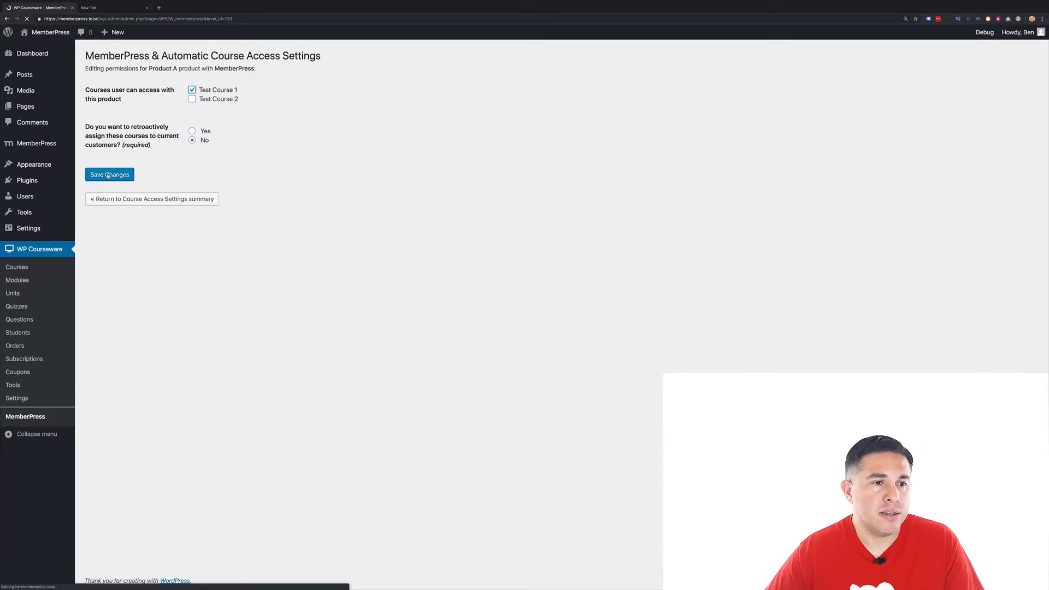
left_click(109, 174)
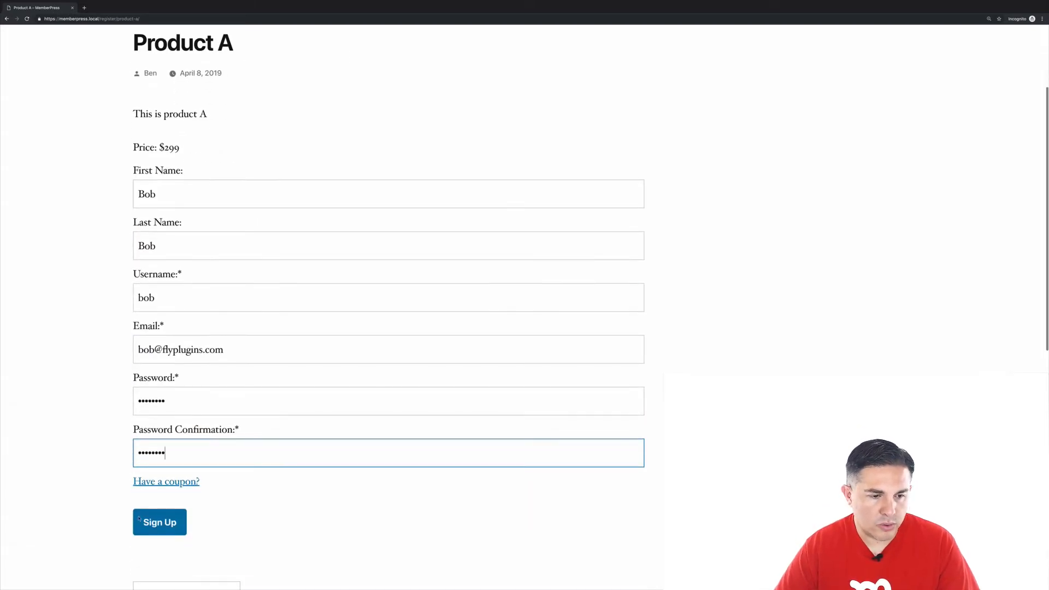
Sign up for Product A and pay $299 with test card 4242 4242, expiry 0122, CVC 23, ZIP 8534
left_click(160, 523)
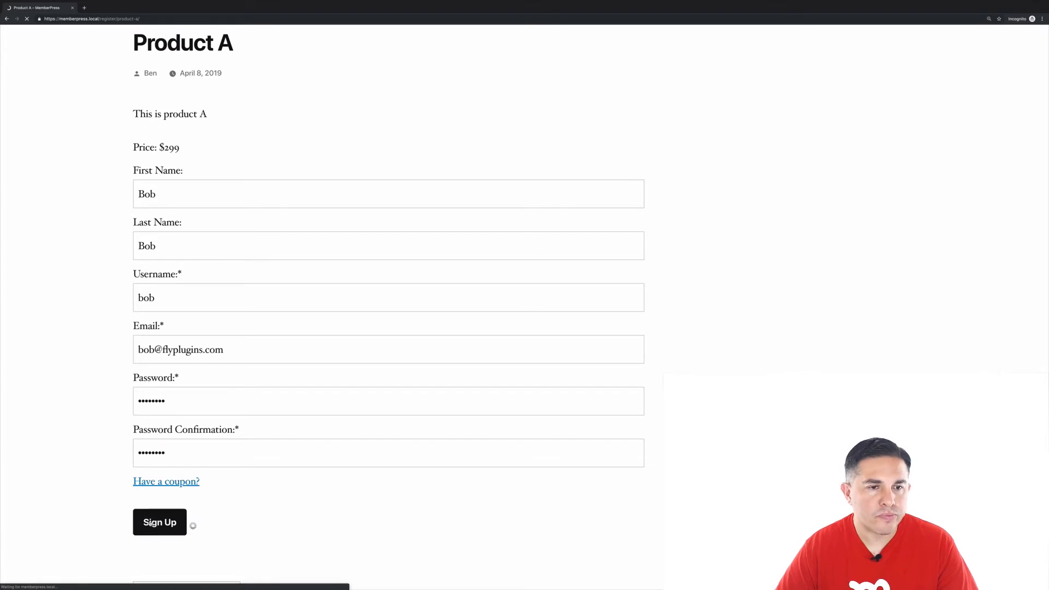
left_click(160, 522)
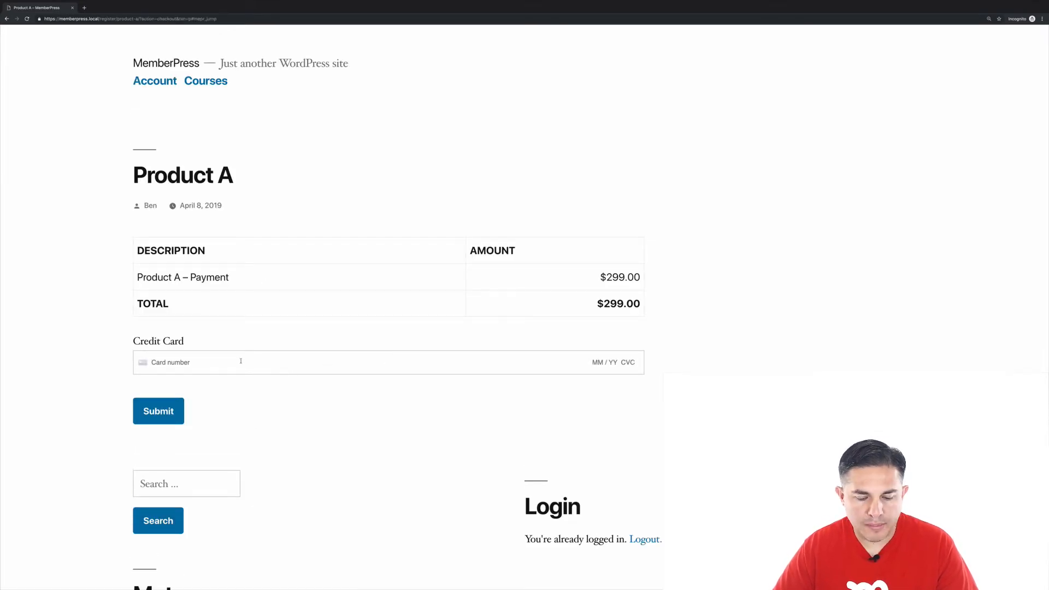
type("4242 4242 4242 4242")
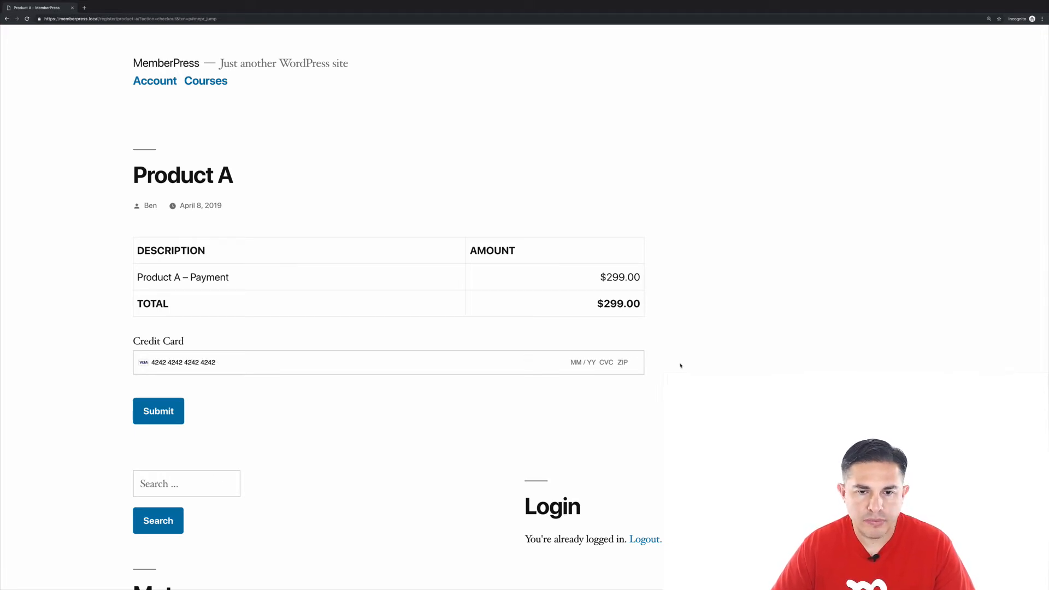
type("0122")
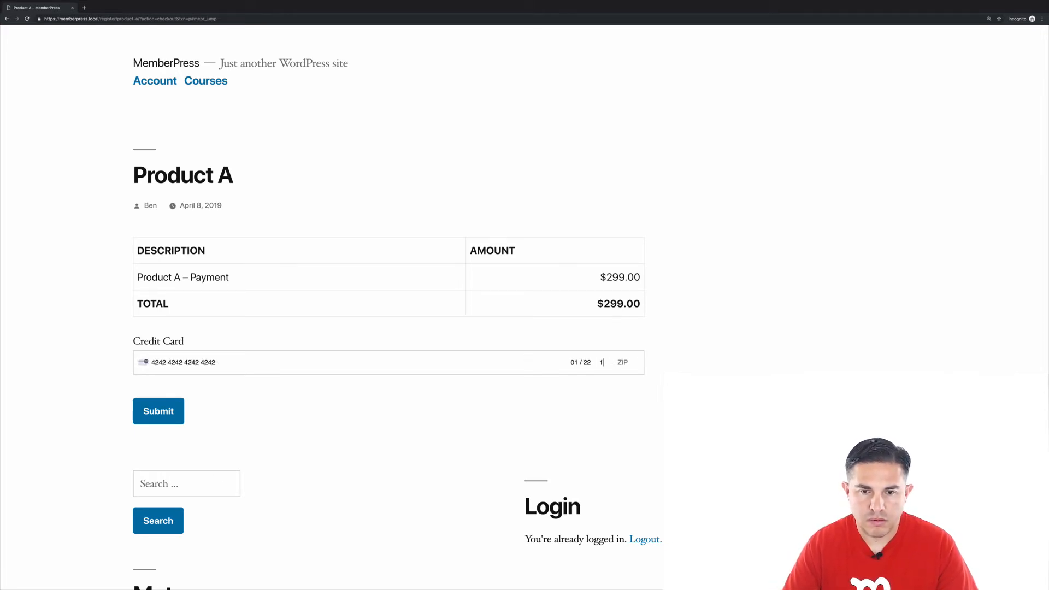
type("23")
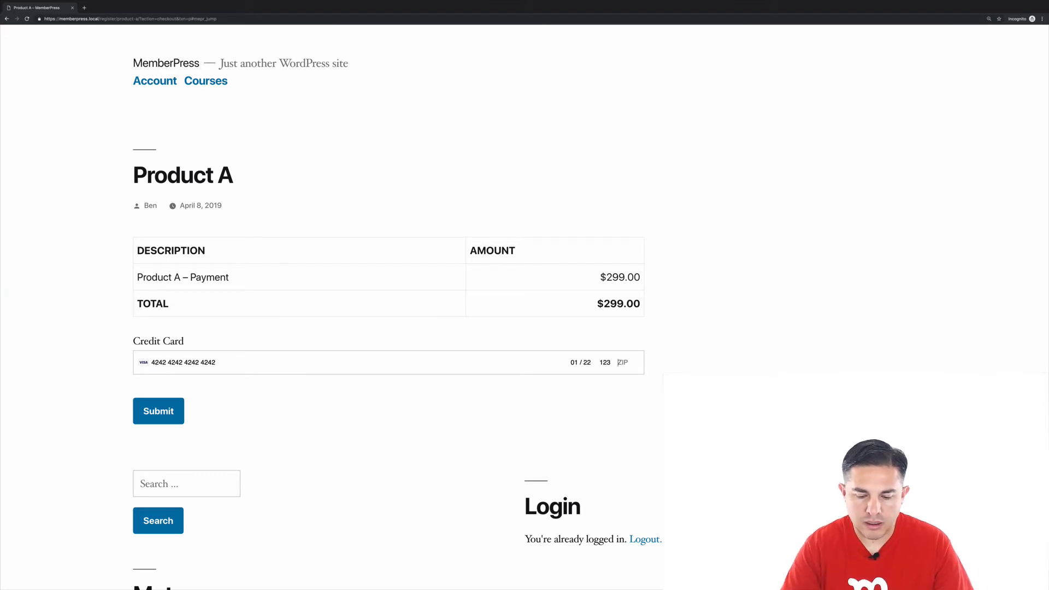
type("85345")
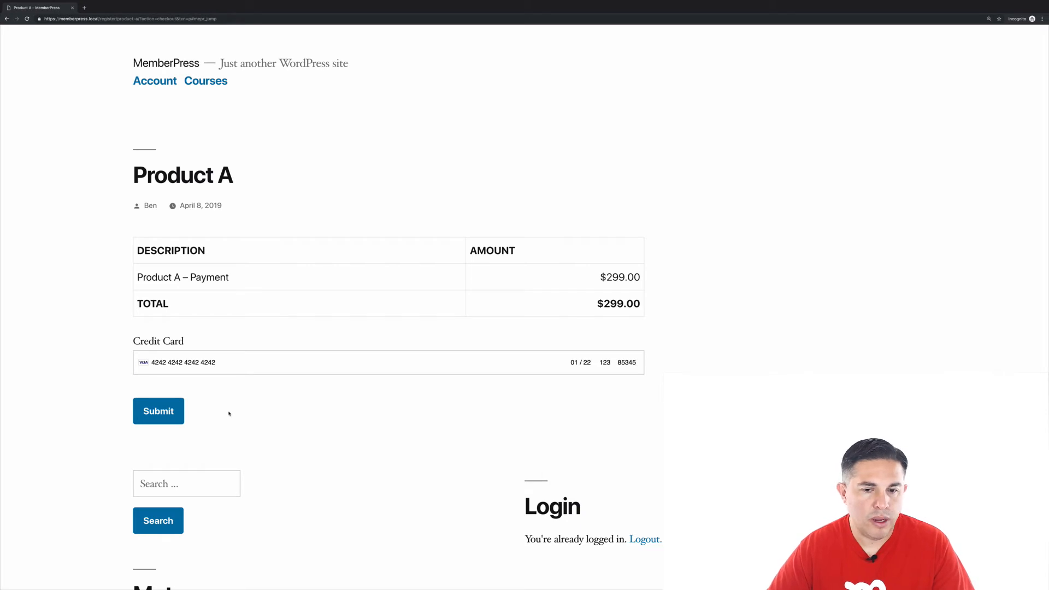
left_click(158, 411)
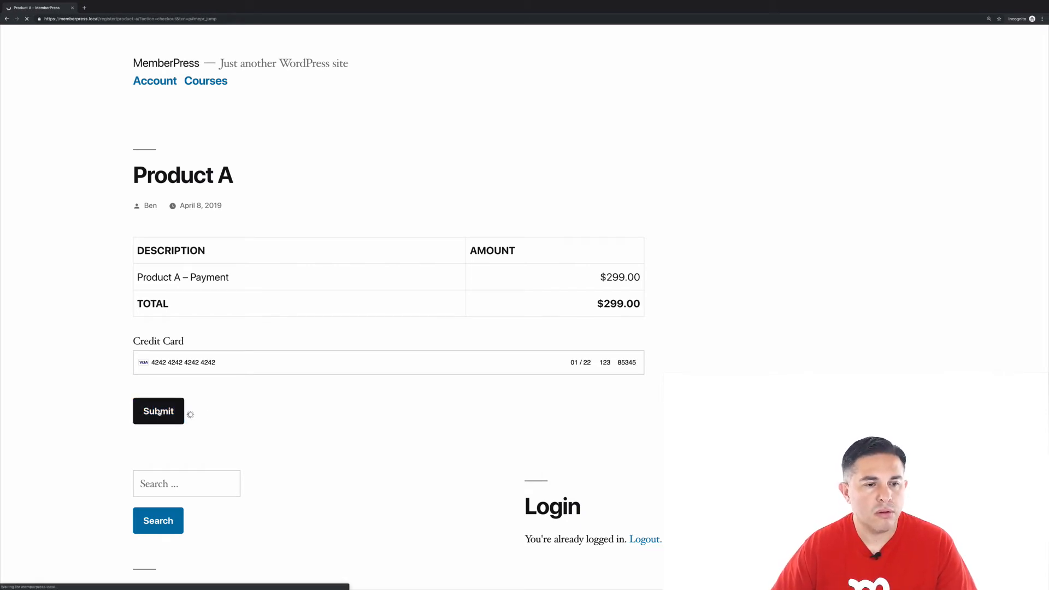
View the buyer's account page and its payment history for the Product A purchase
left_click(158, 411)
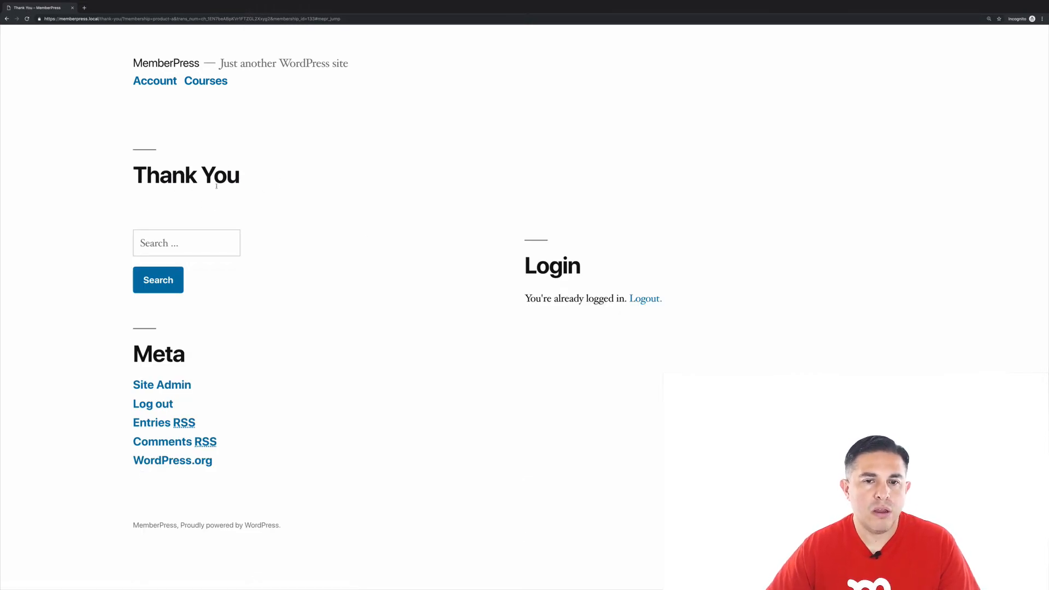
mouse_move(419, 219)
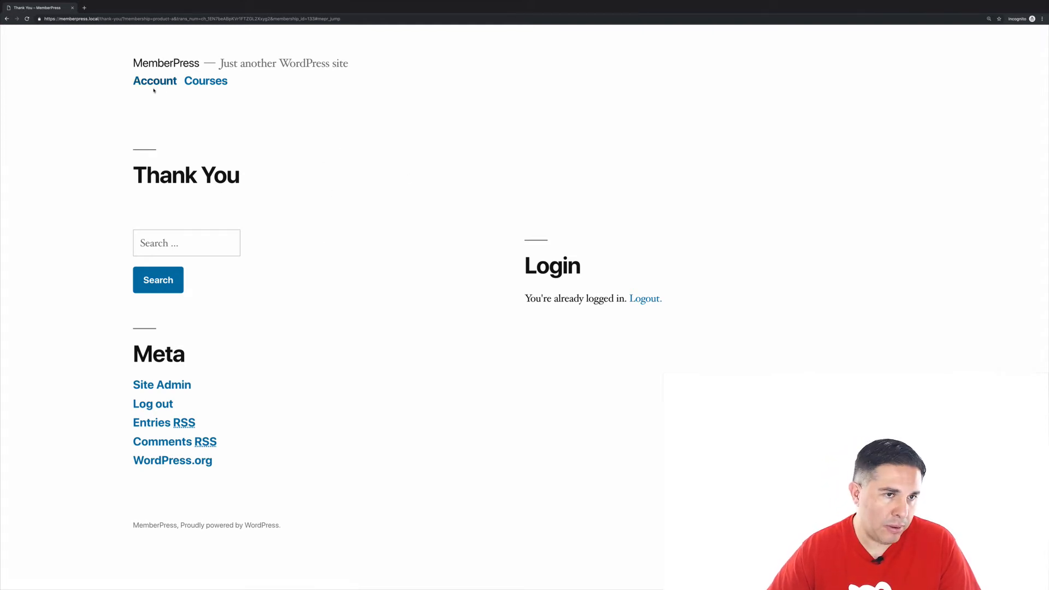
mouse_move(153, 81)
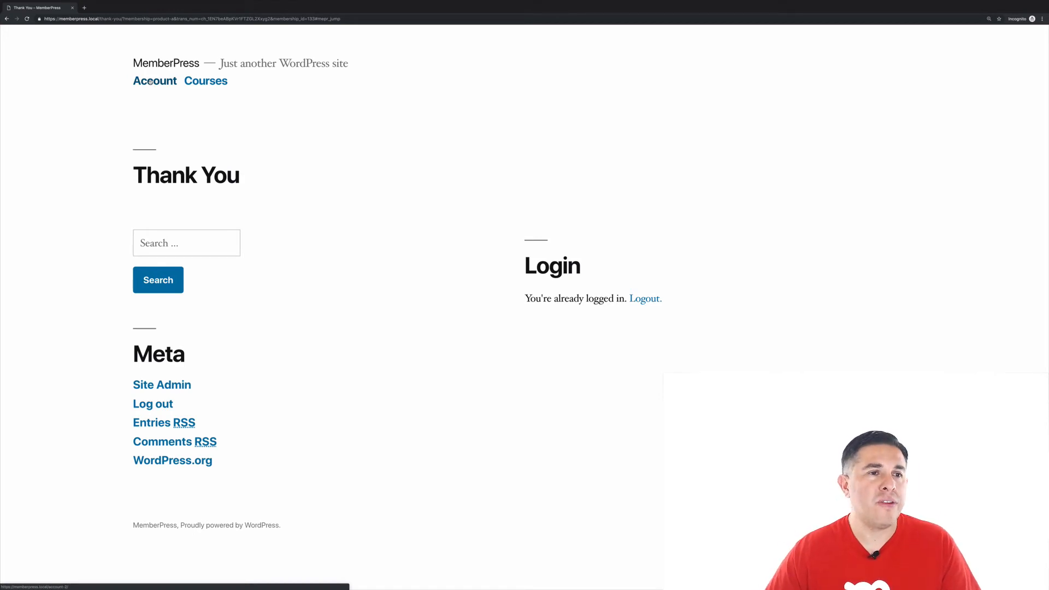
left_click(154, 81)
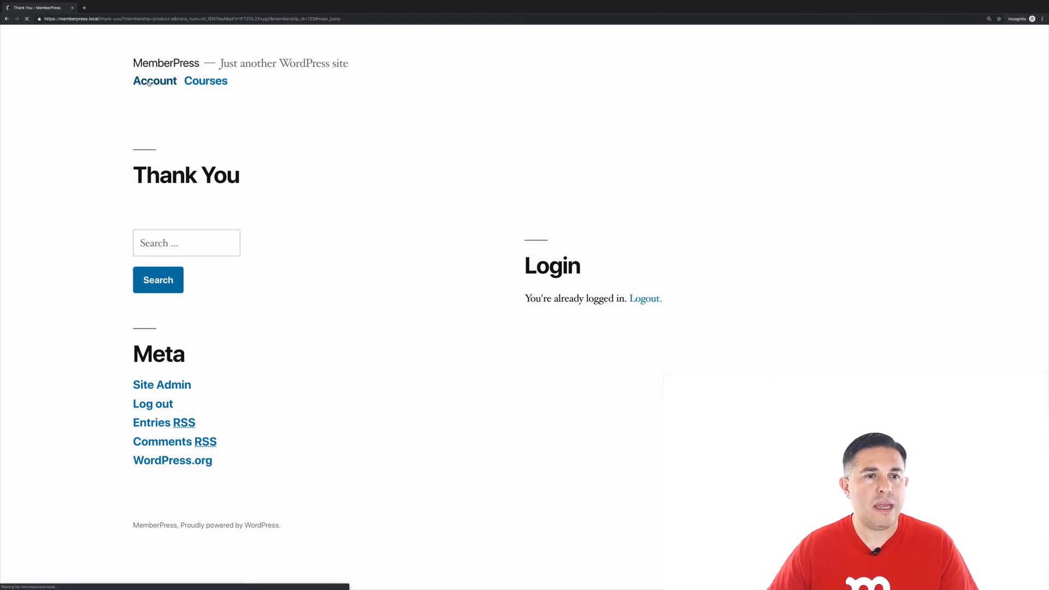
left_click(154, 81)
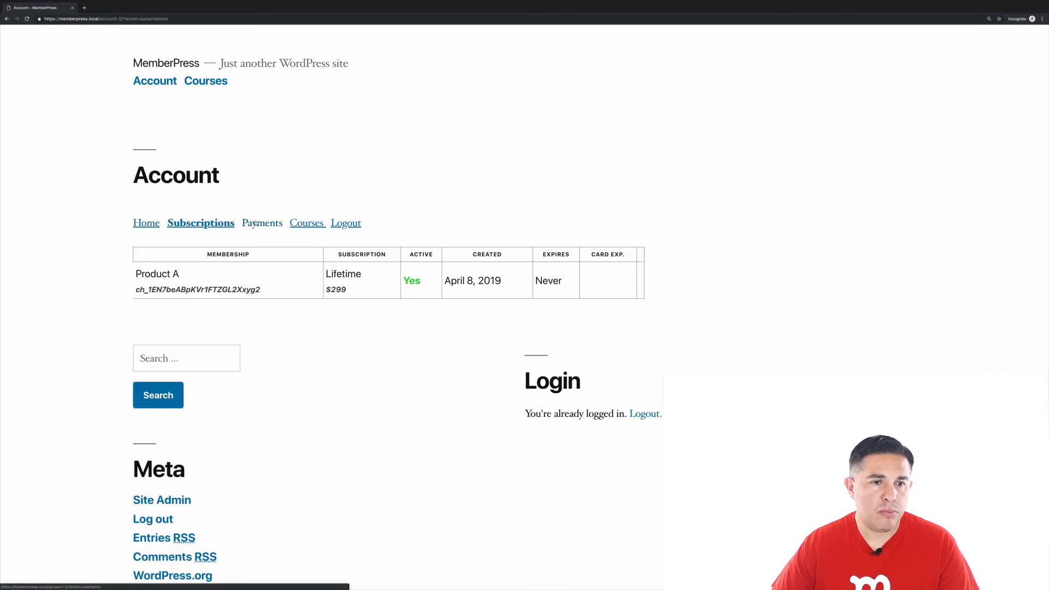
left_click(261, 223)
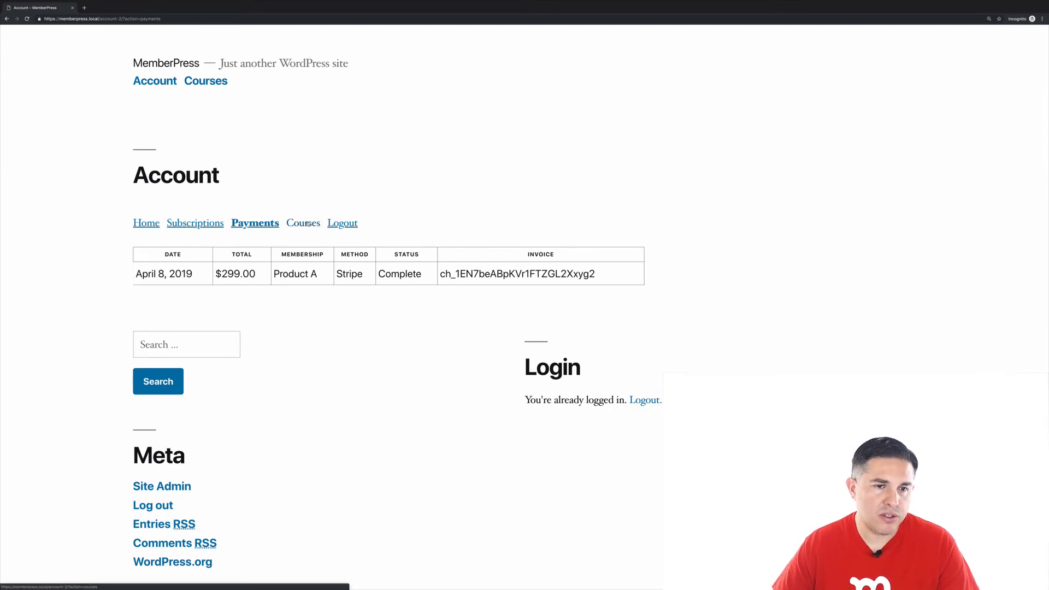
View the buyer's enrolled courses and expand Test Course 1 to list its modules and units
left_click(302, 223)
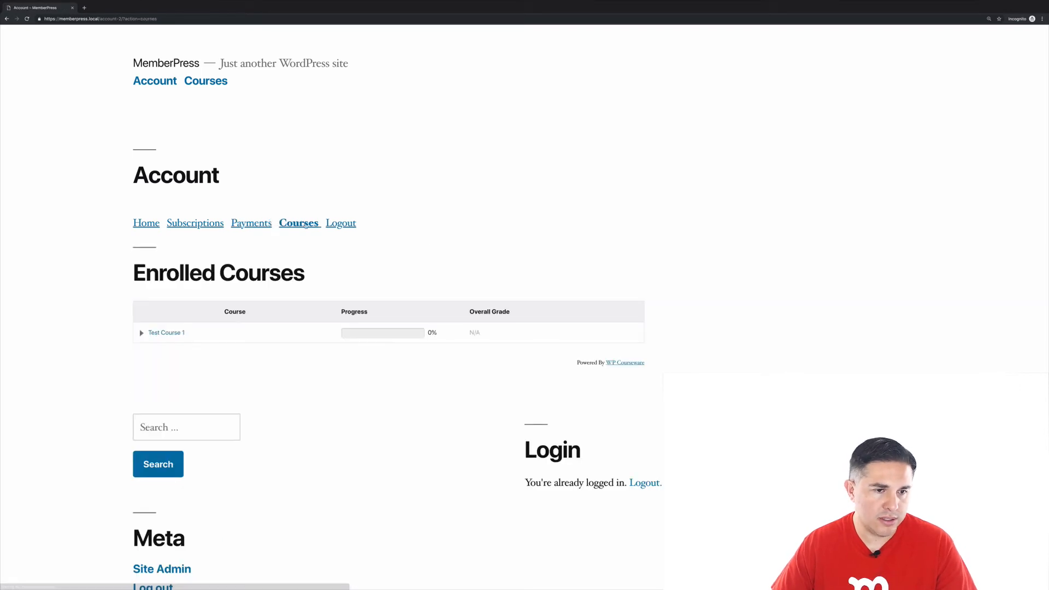
mouse_move(291, 317)
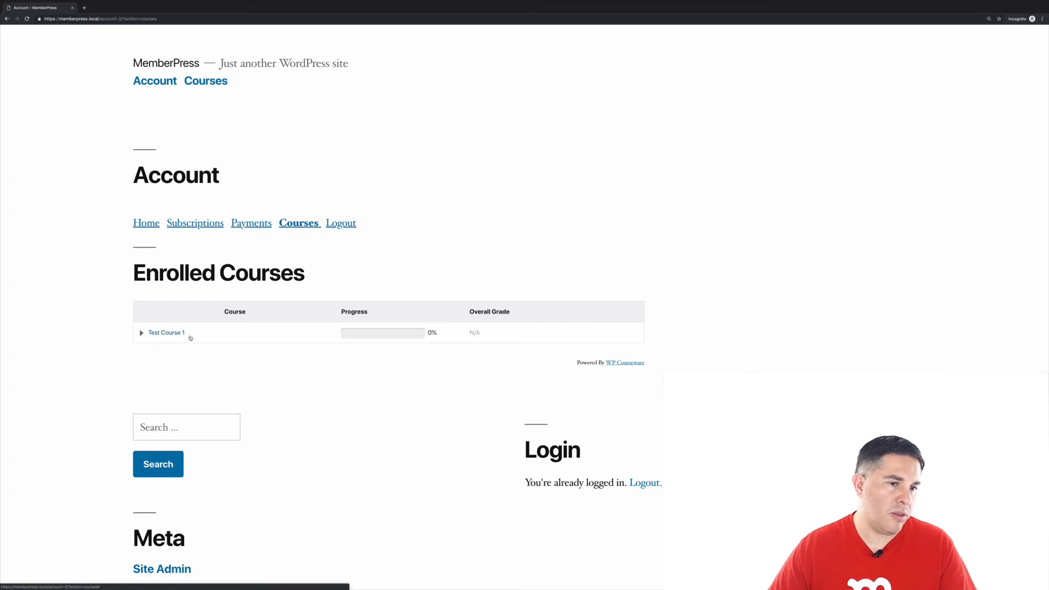
left_click(141, 333)
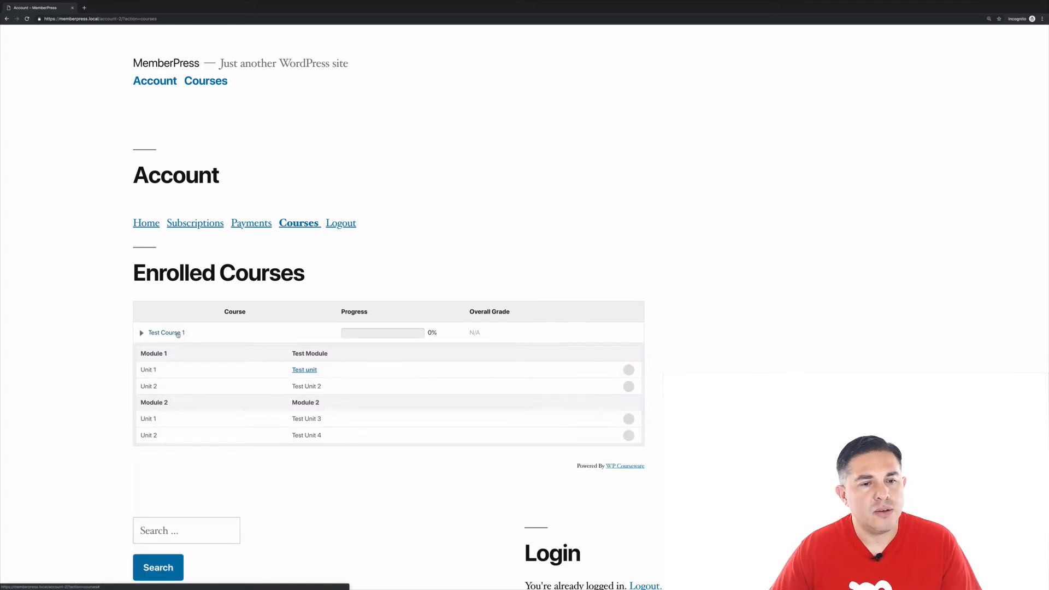
left_click(141, 333)
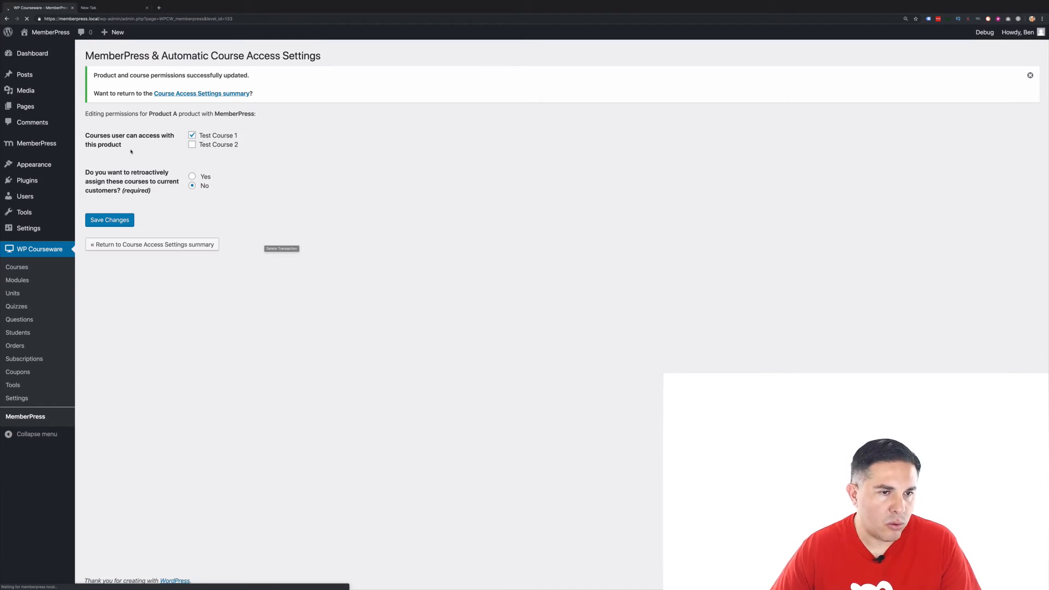
mouse_move(236, 208)
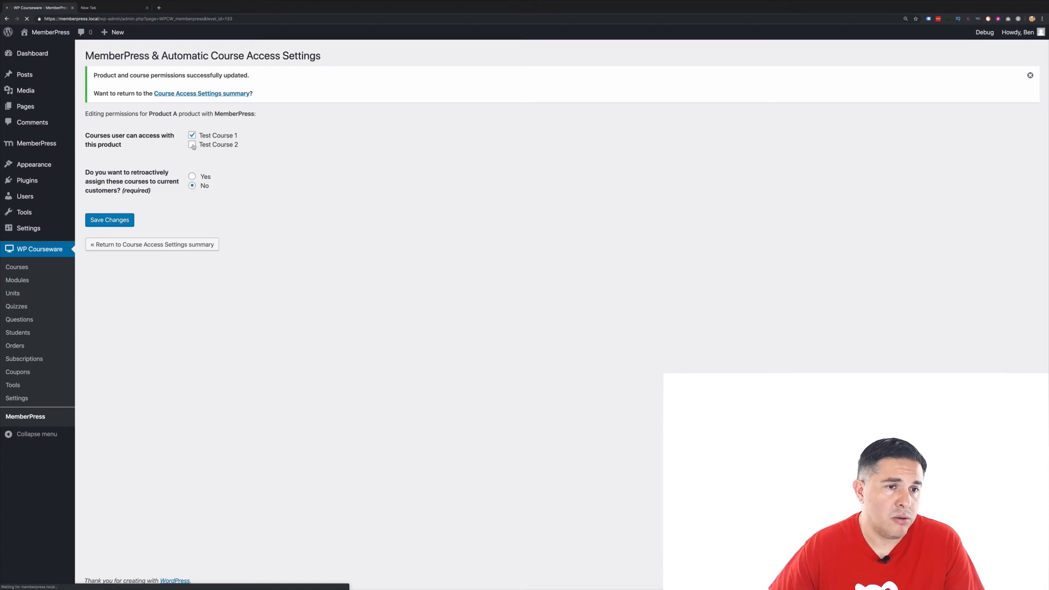
Add Test Course 2 to Product A, set retroactive assignment to Yes, and save
left_click(191, 145)
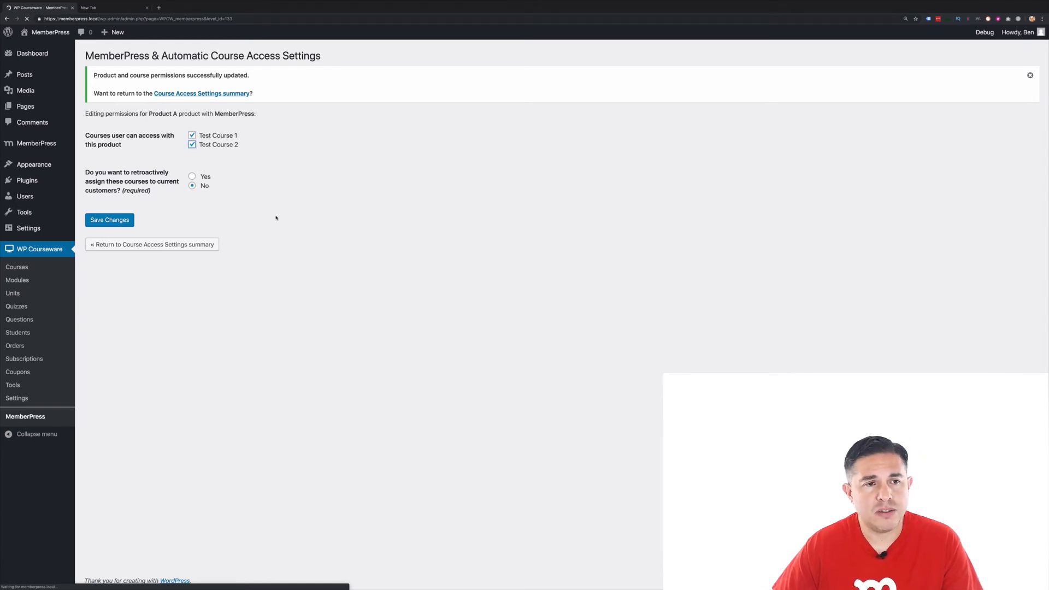
mouse_move(446, 289)
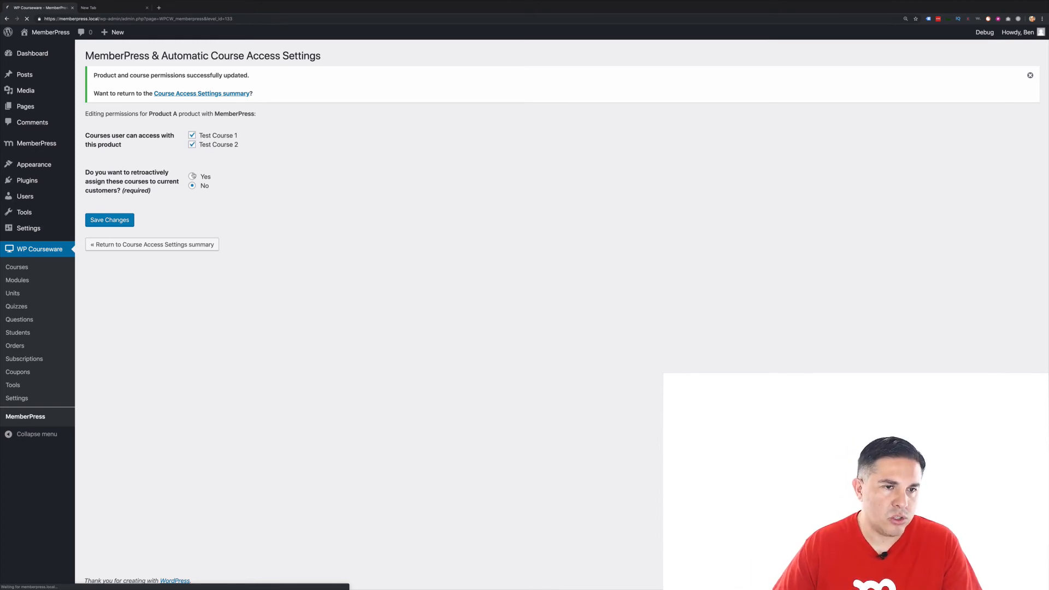
left_click(192, 176)
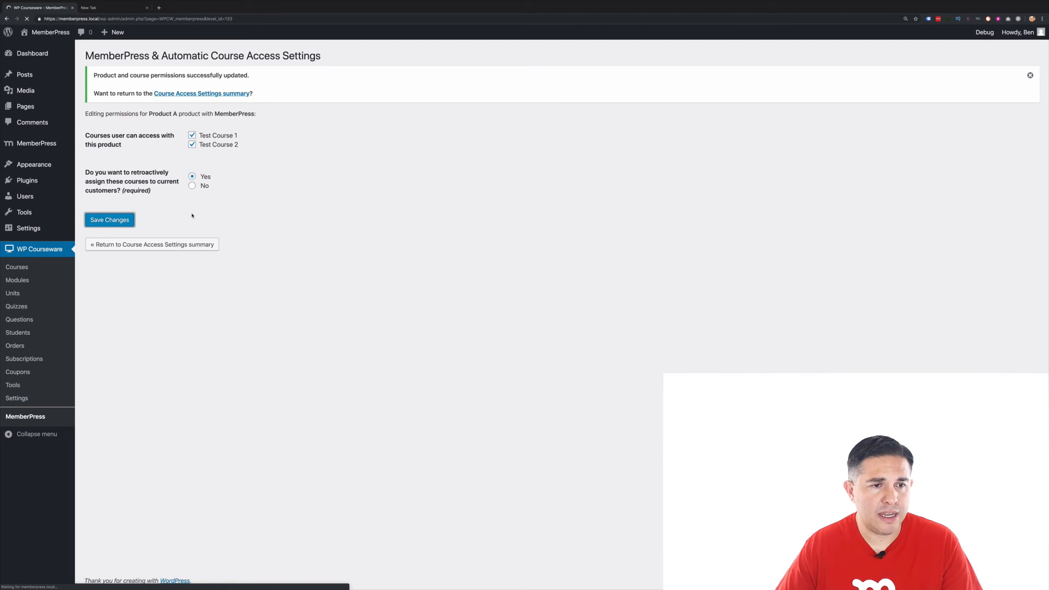
left_click(110, 220)
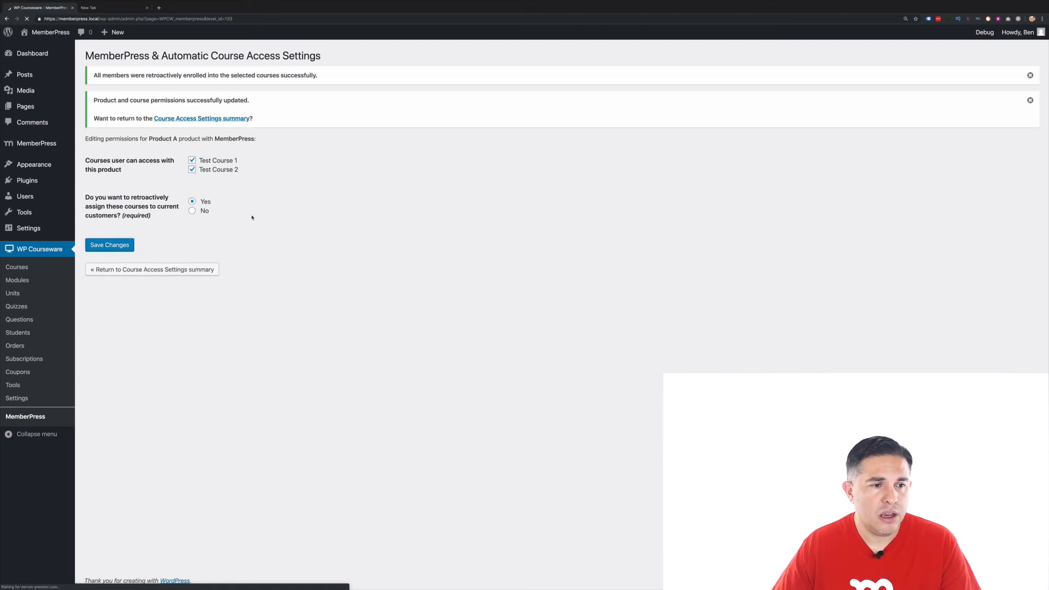
mouse_move(271, 266)
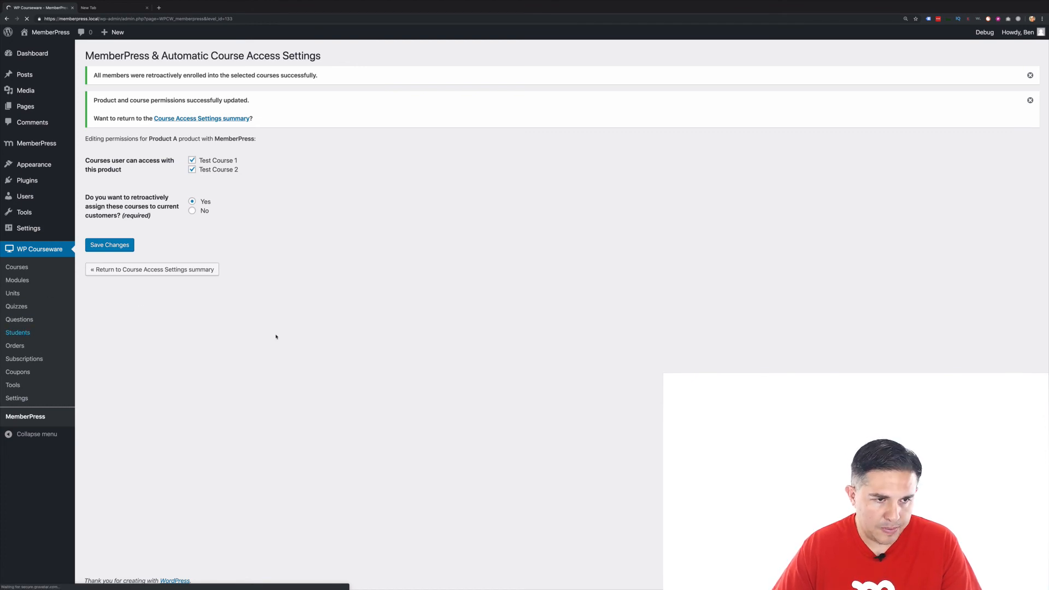
View the Students list showing bob in both courses, then reload the buyer's enrolled courses
left_click(18, 332)
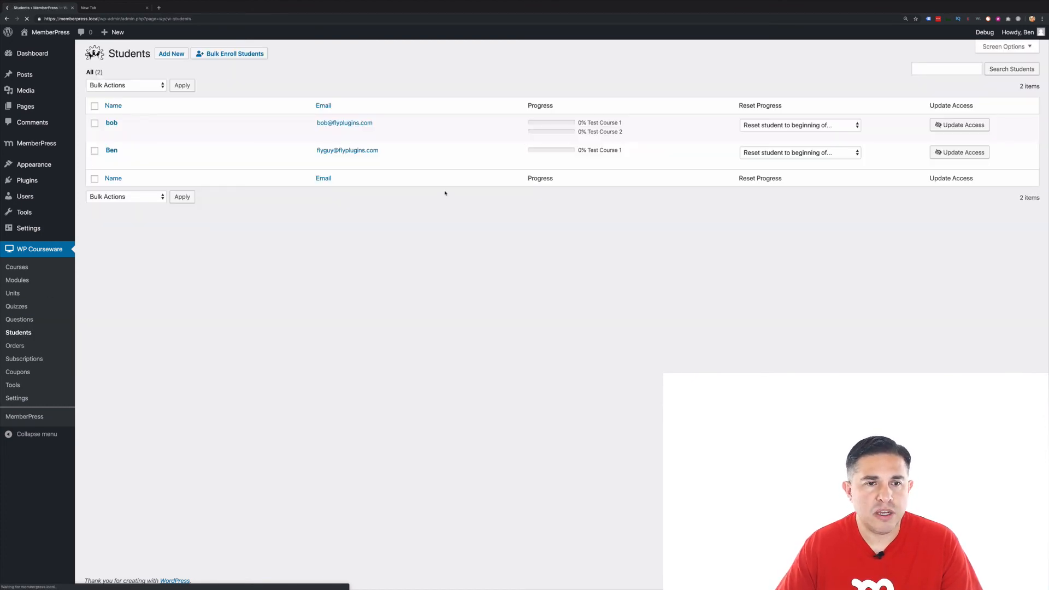
mouse_move(112, 122)
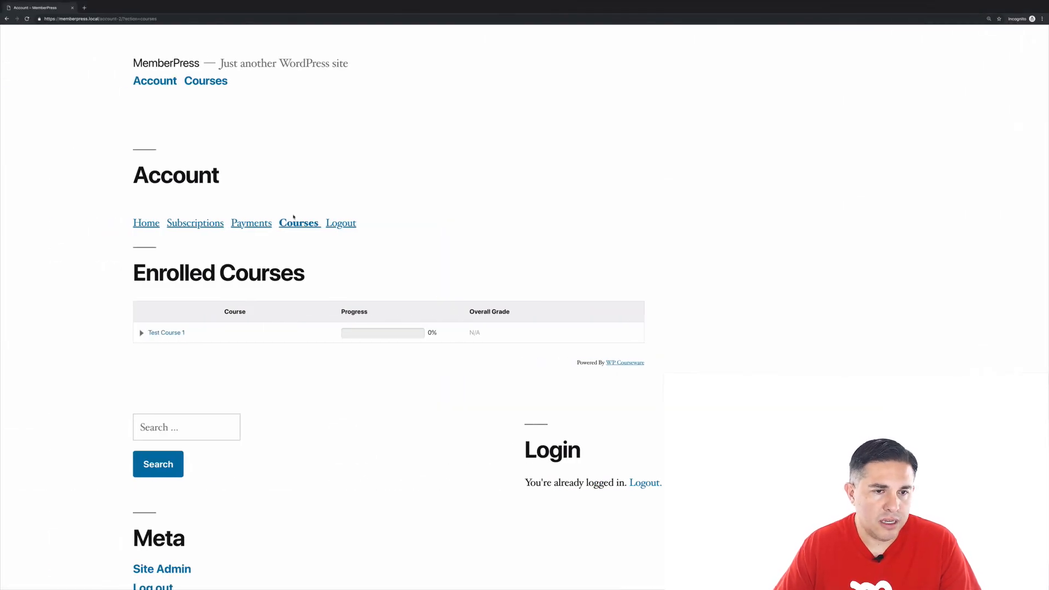
left_click(299, 223)
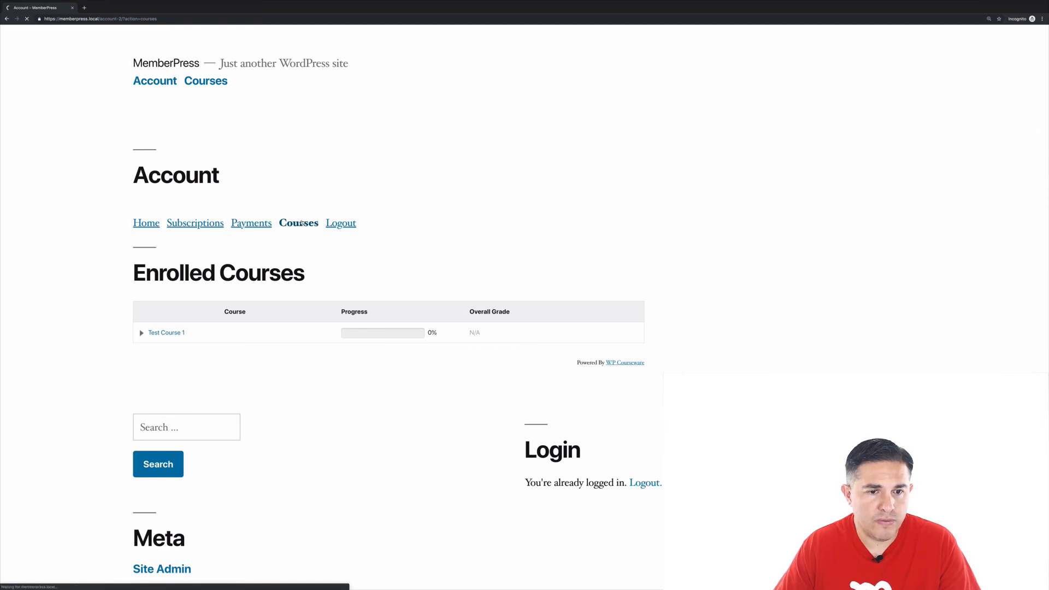